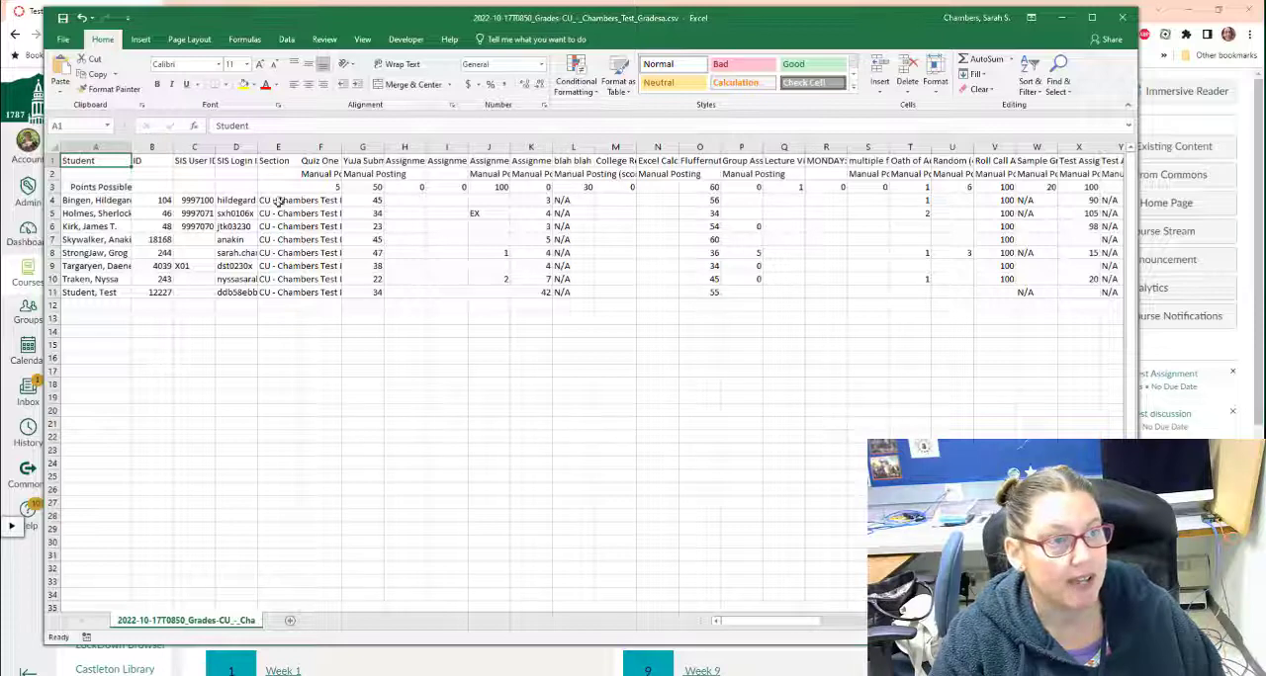
pyautogui.moveTo(649, 275)
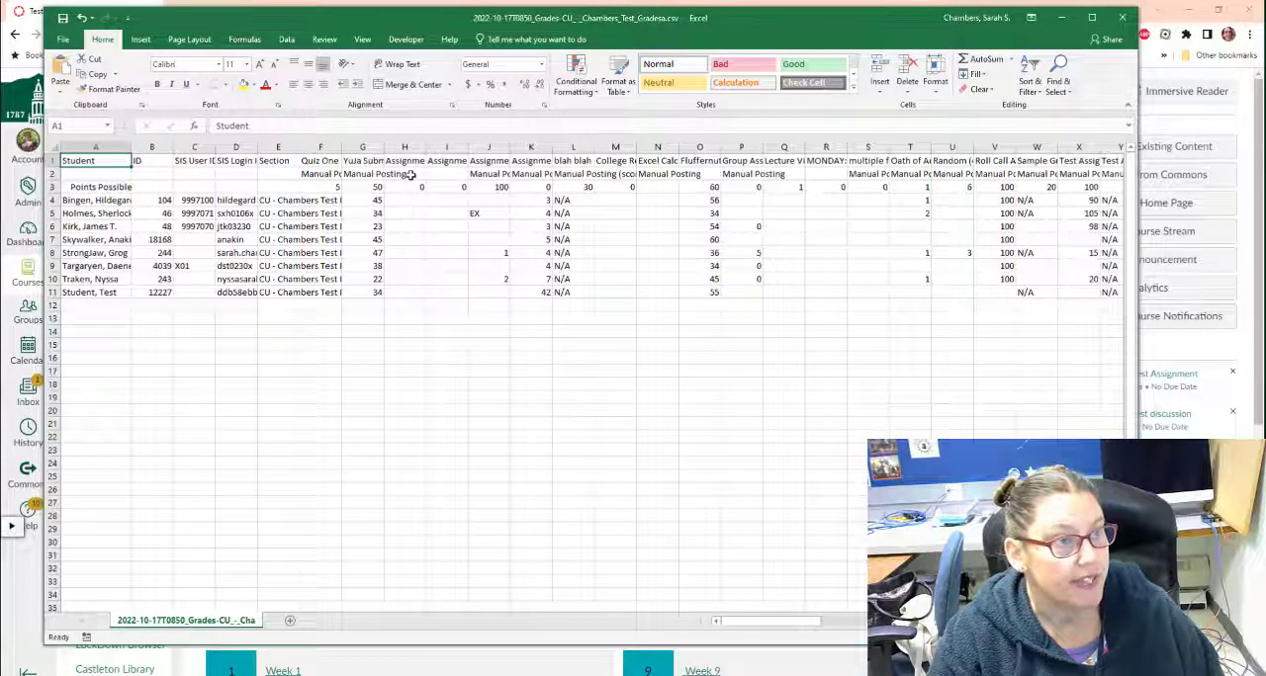
# - Set column H's assignment to 10 points possible and enter the students' grades below it
pyautogui.click(403, 200)
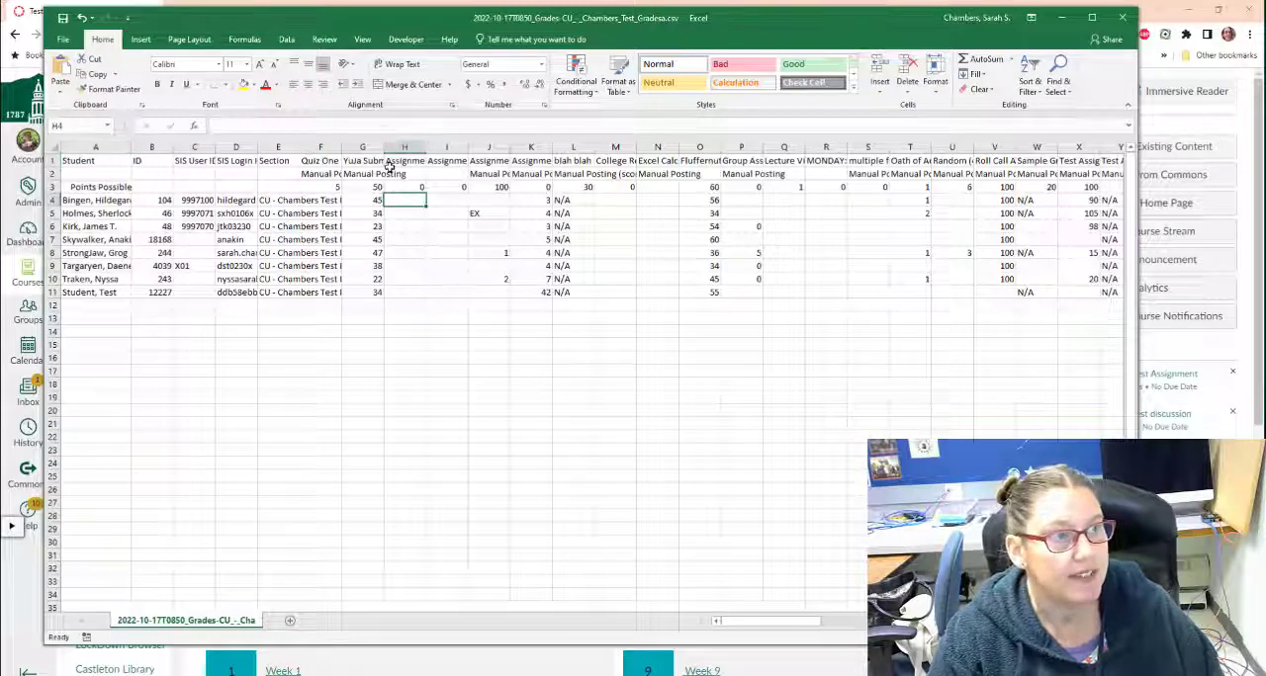
pyautogui.click(404, 186)
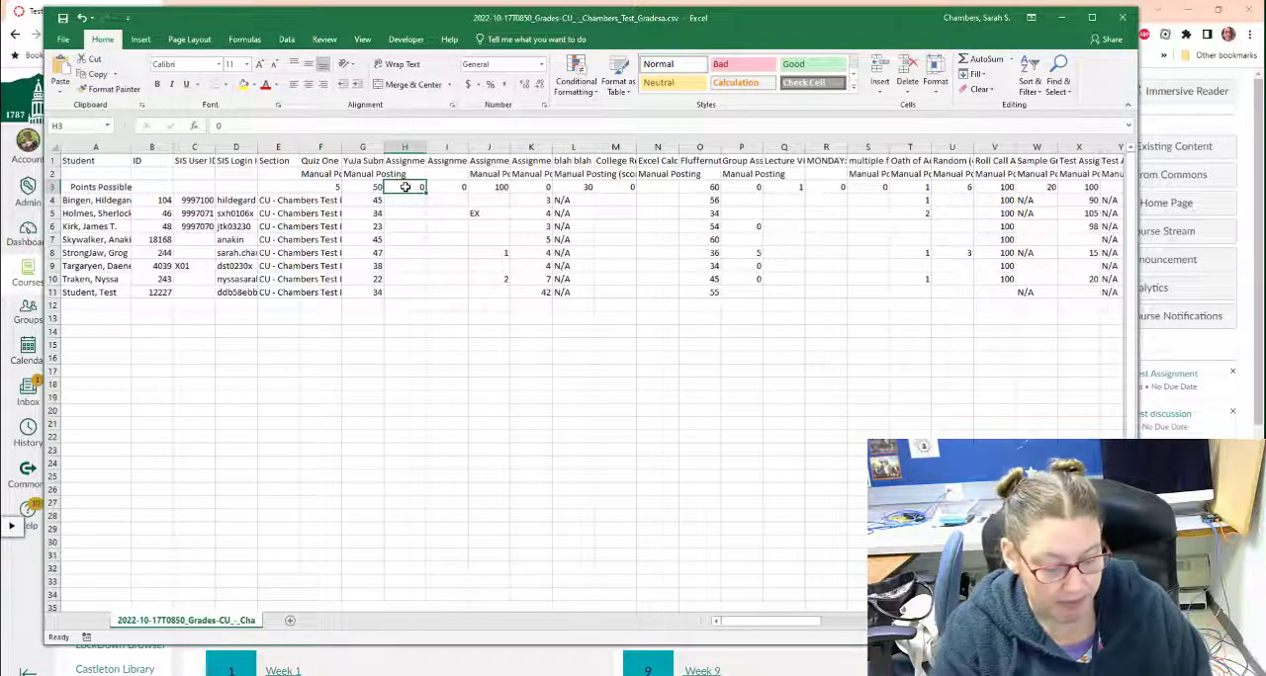
pyautogui.write('10')
pyautogui.click(405, 200)
pyautogui.write('6')
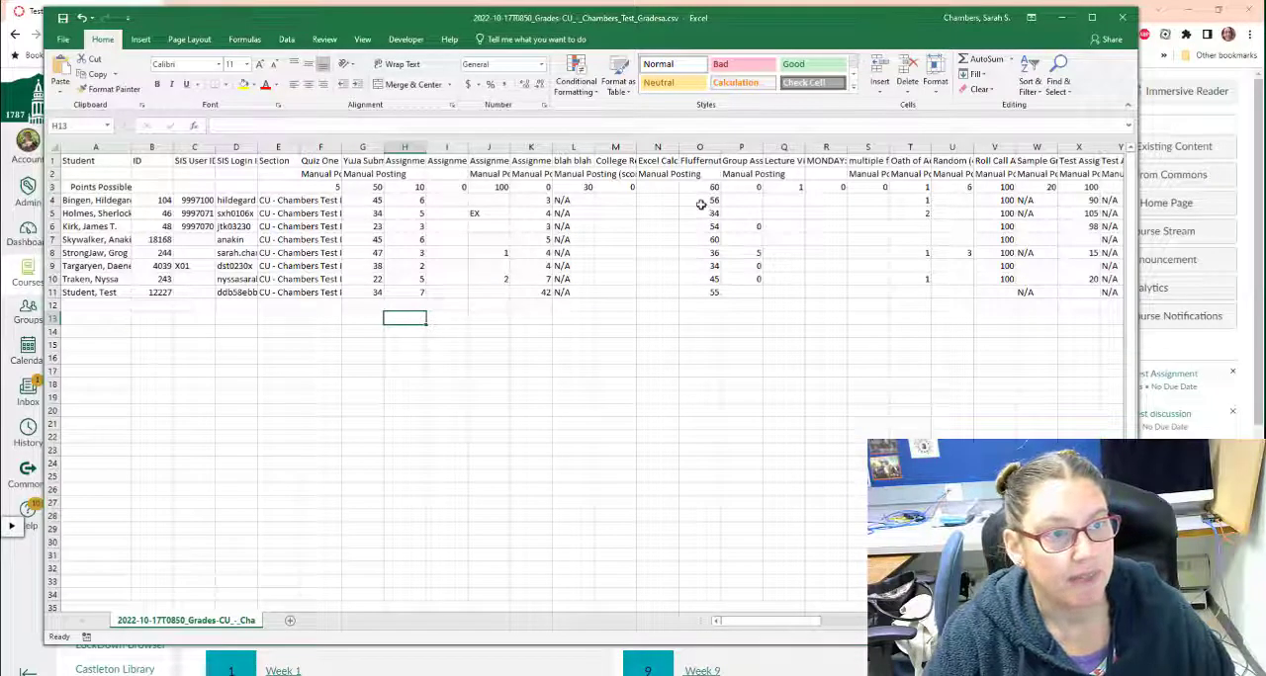
pyautogui.moveTo(779, 210)
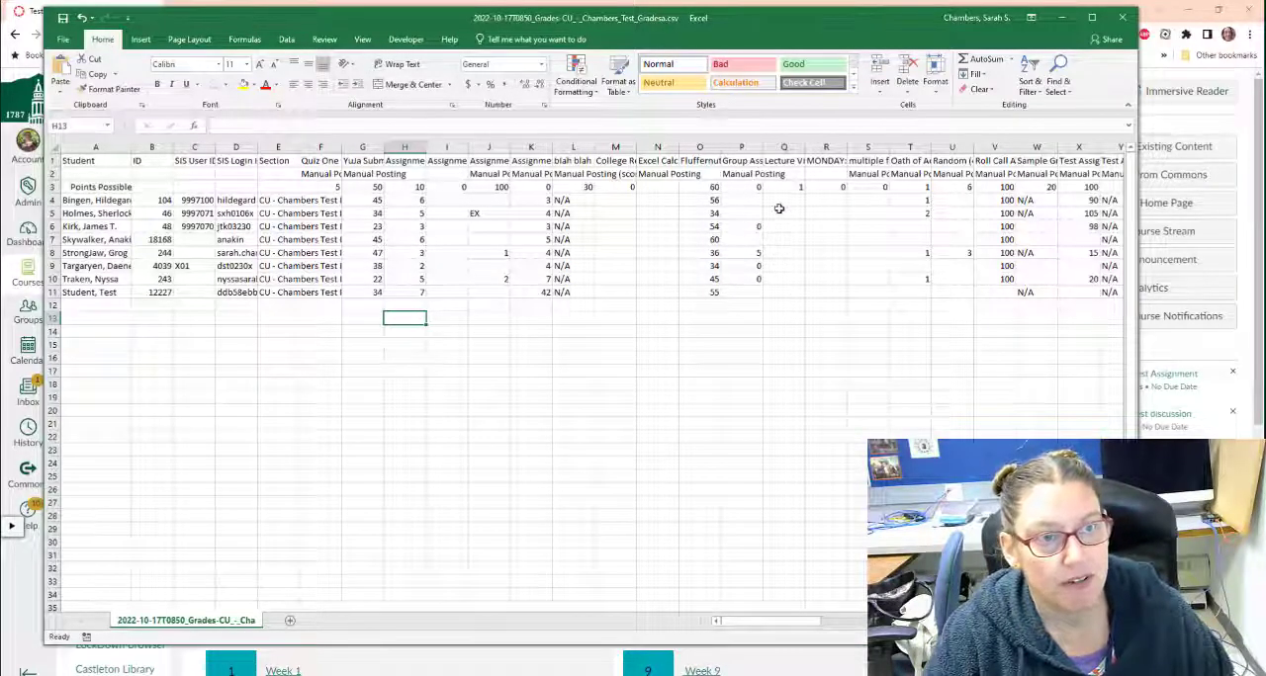
pyautogui.click(783, 214)
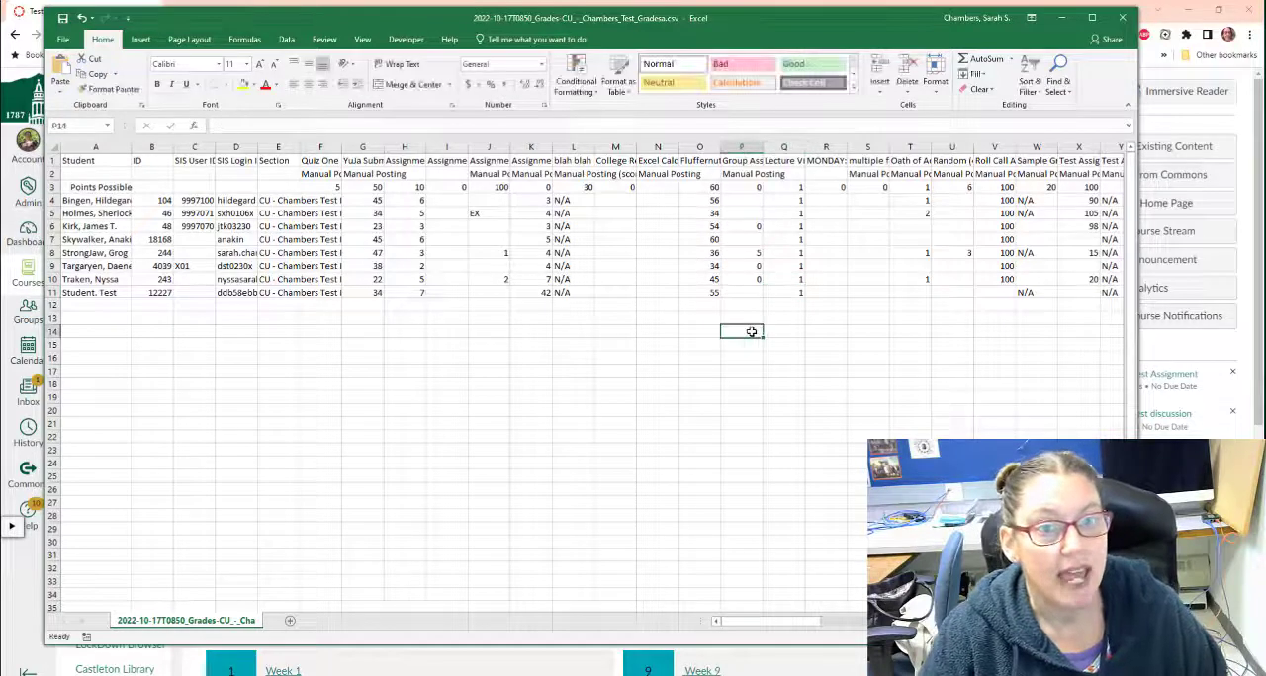
pyautogui.click(742, 317)
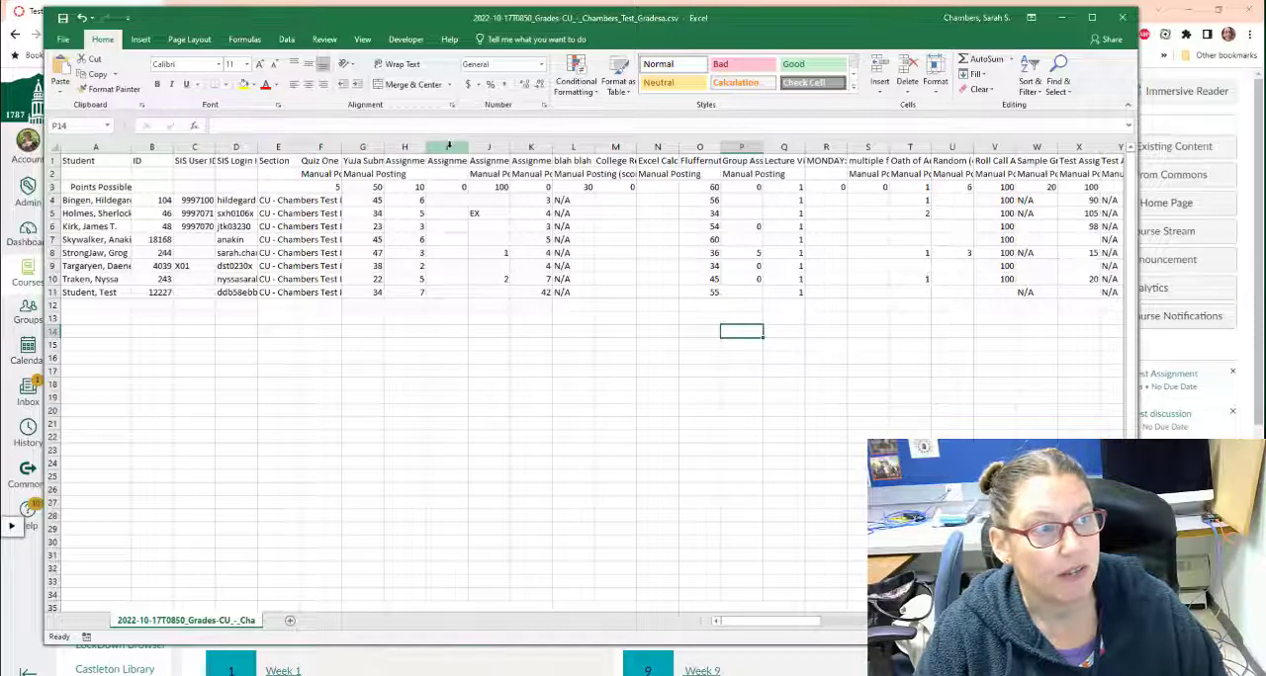
# - Insert blank columns after H and name the first header 'Assignment (Assignment000012'
pyautogui.rightClick(447, 146)
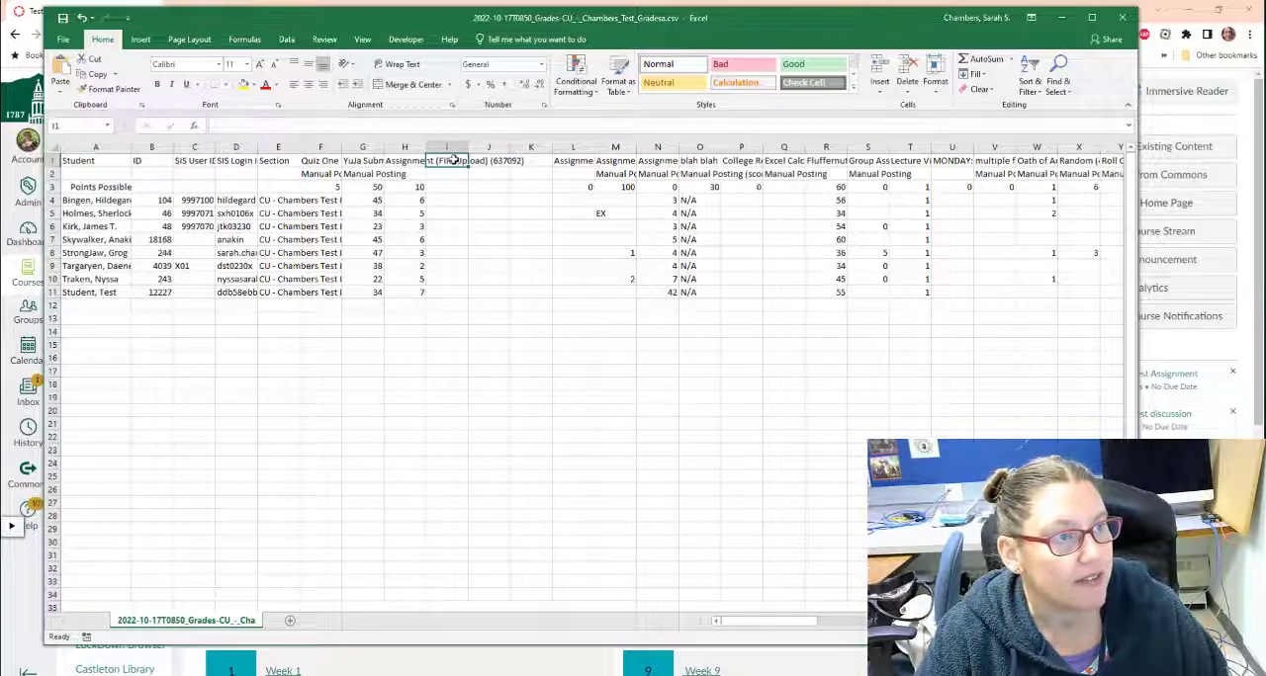
pyautogui.doubleClick(447, 160)
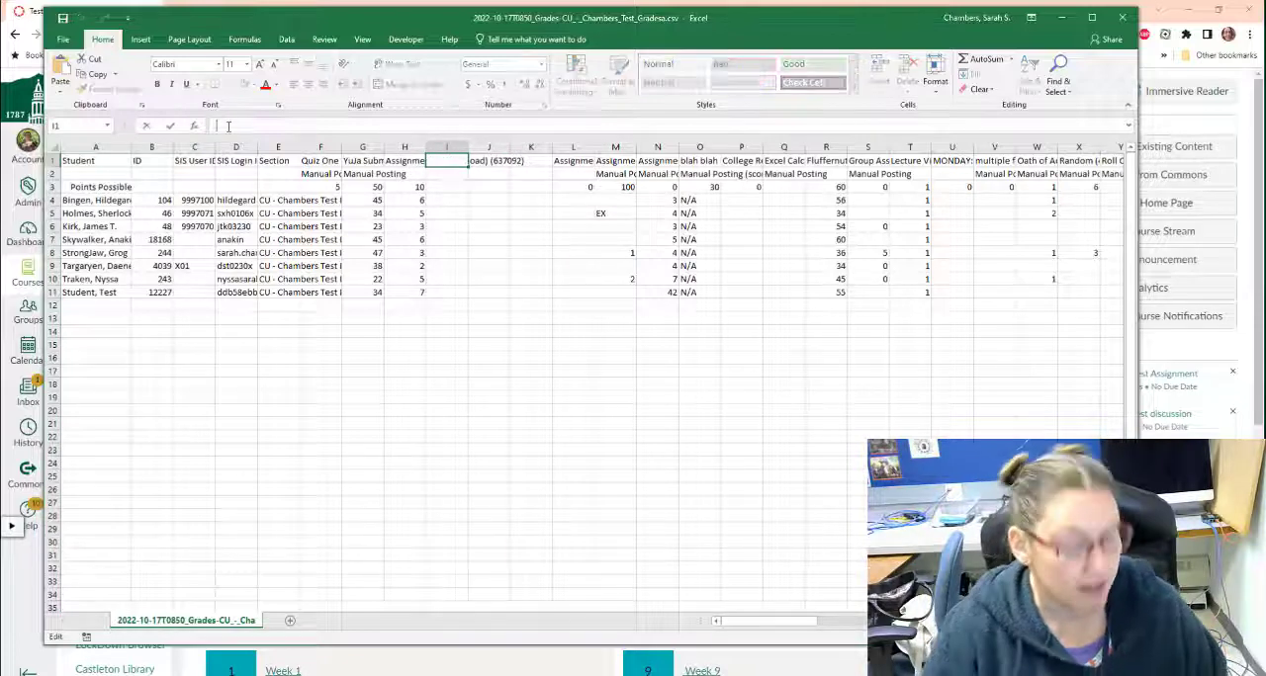
pyautogui.write('Assignment')
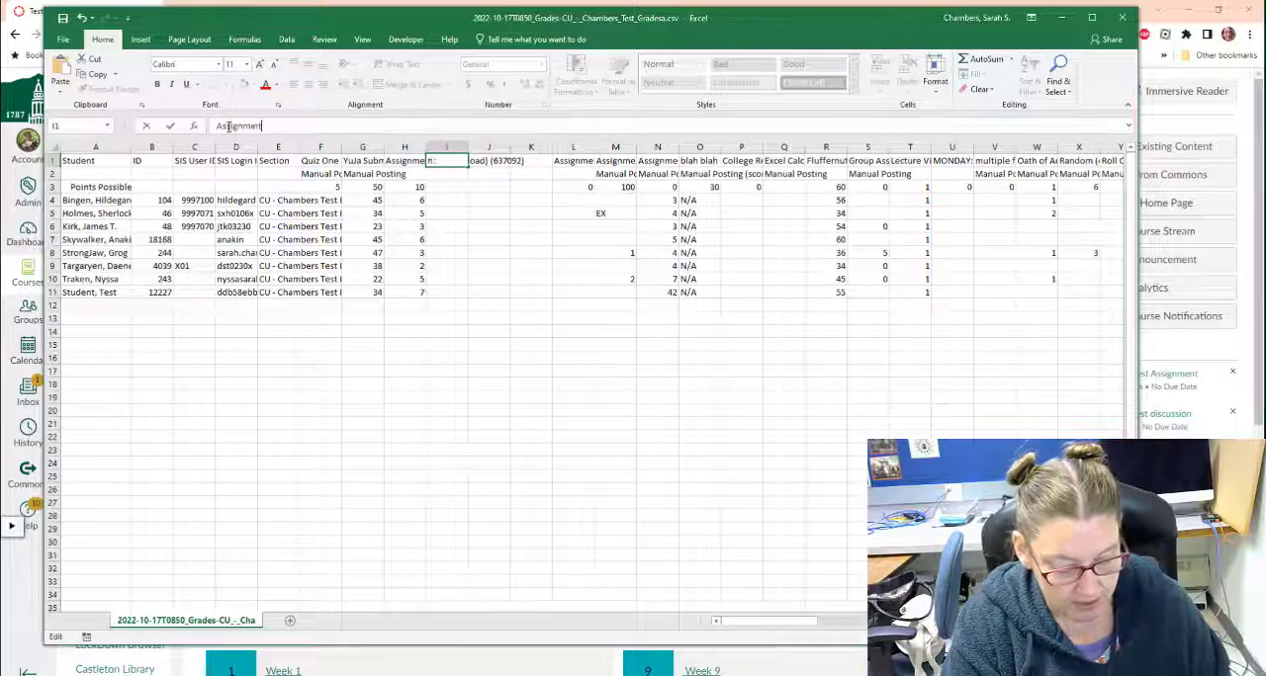
pyautogui.write('(')
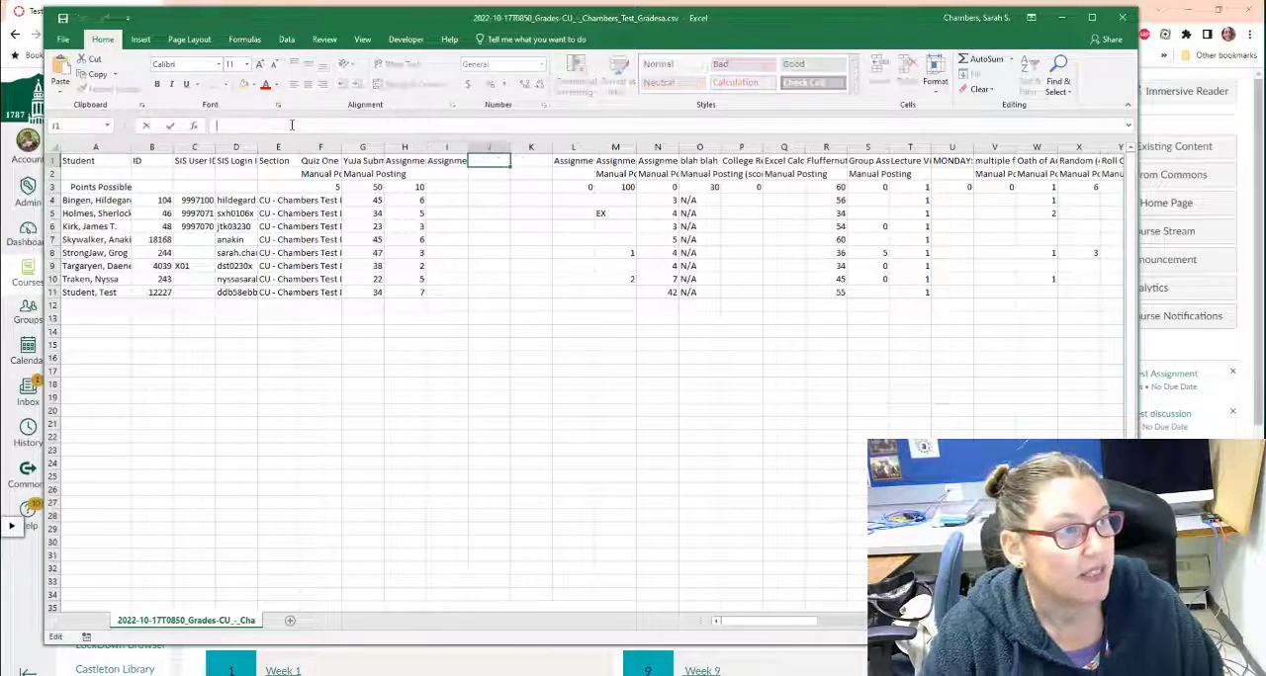
pyautogui.write('Assignment')
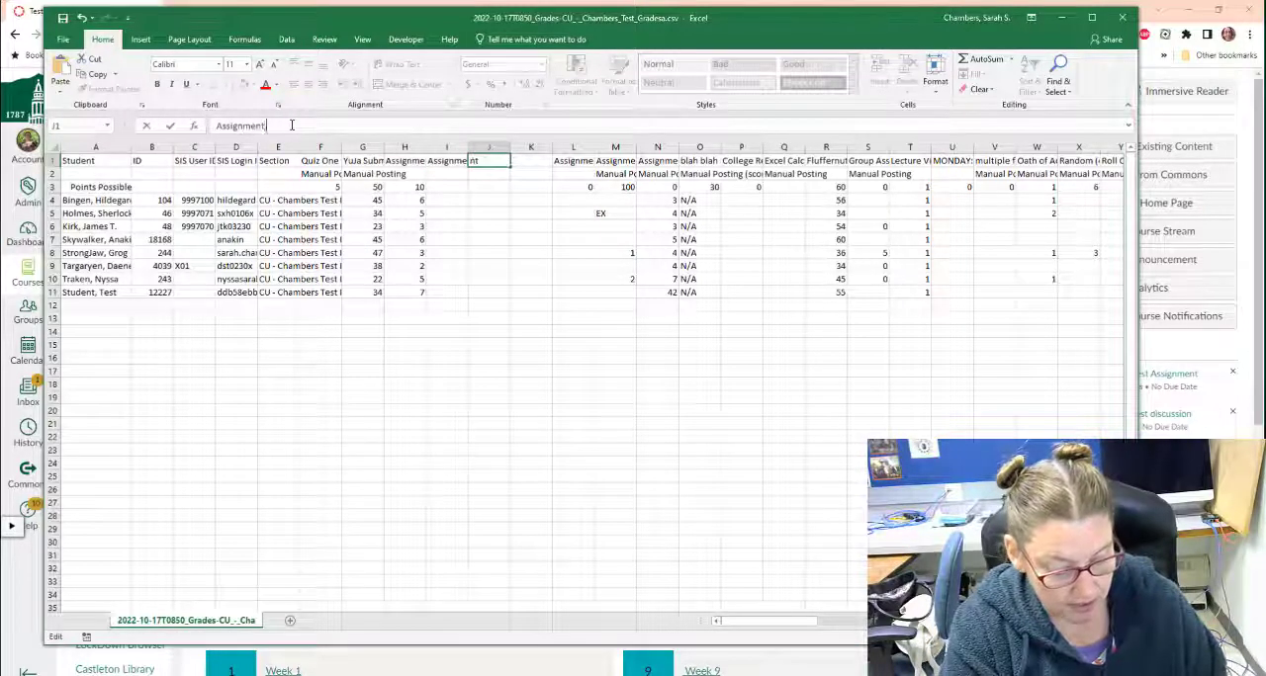
pyautogui.write('000012')
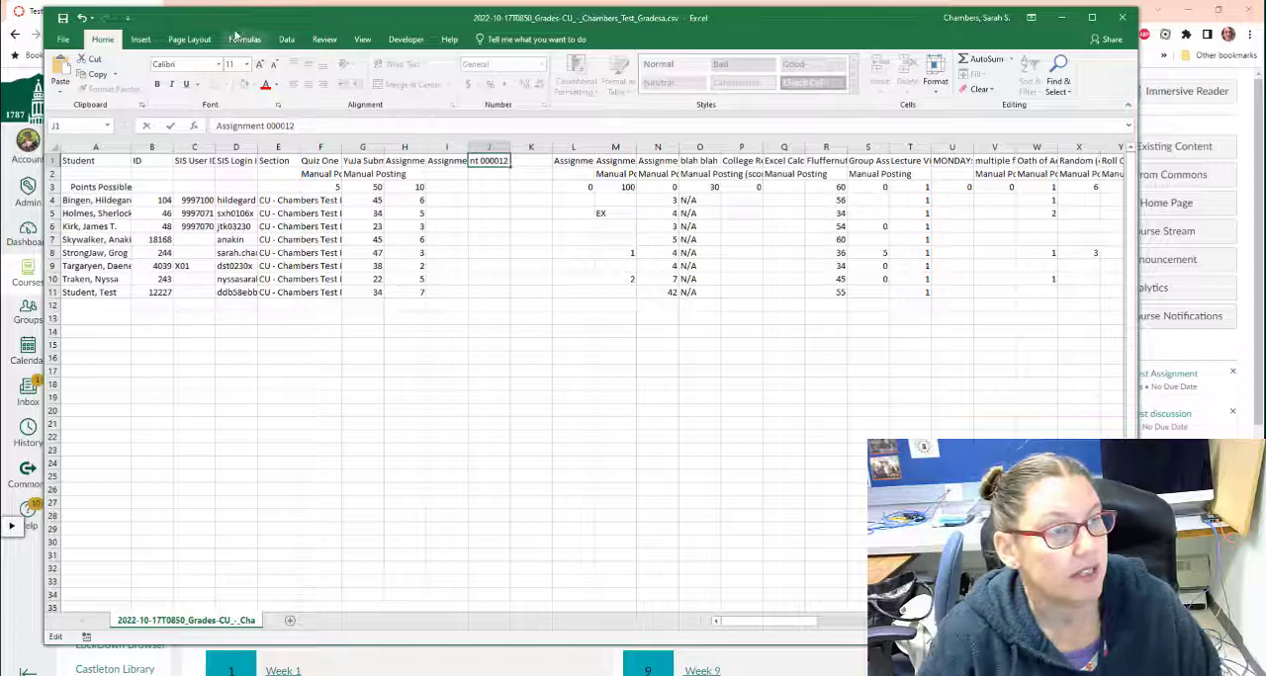
# - Name the remaining new columns, entering assignment ID 123 for the next header
pyautogui.click(530, 160)
pyautogui.write('Assignment 0000')
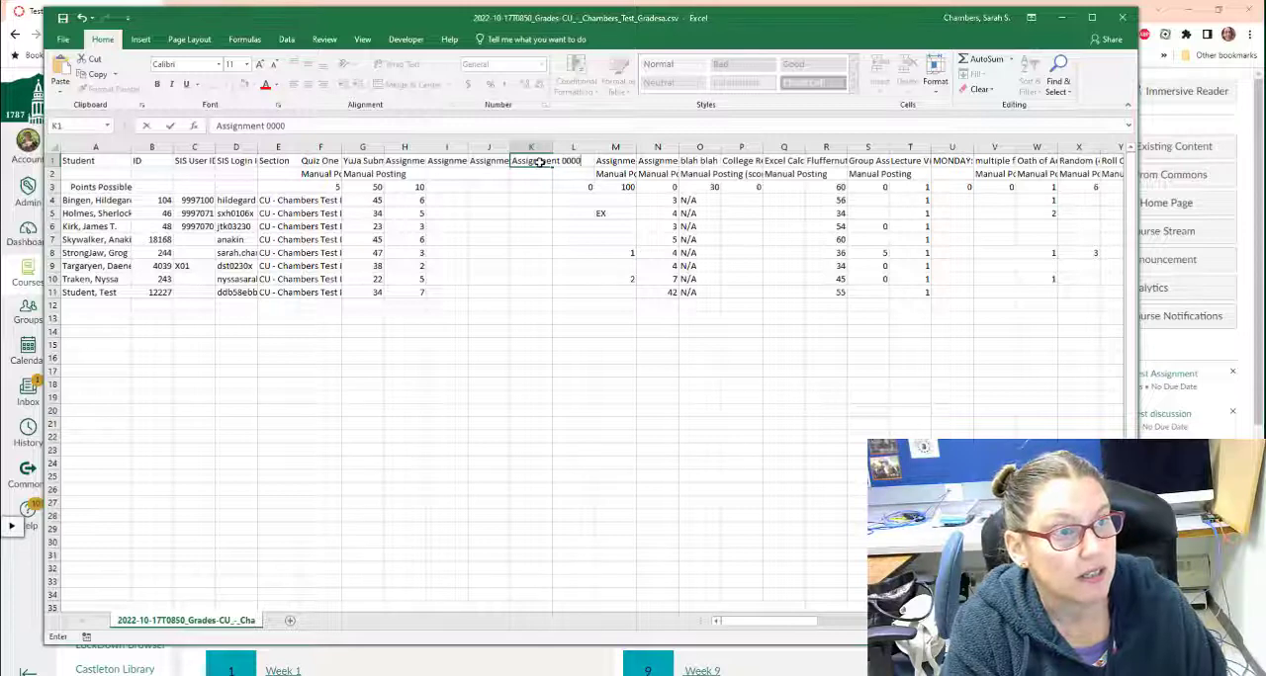
pyautogui.write('123')
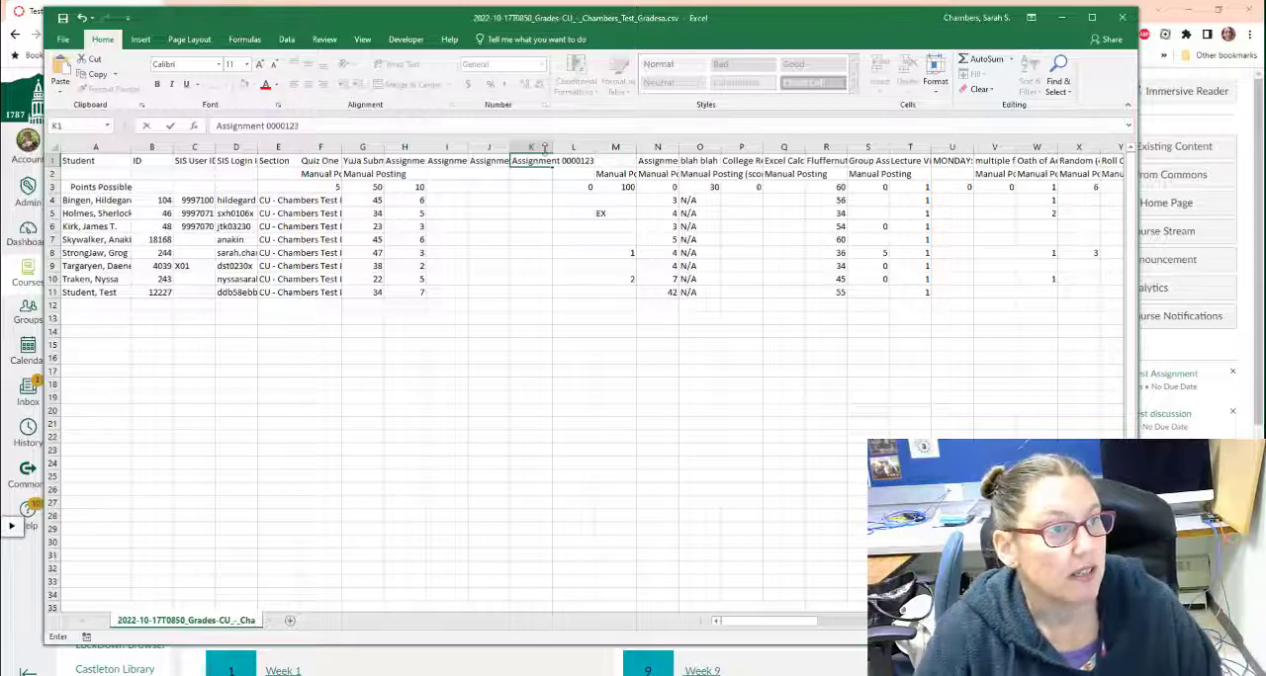
pyautogui.click(530, 186)
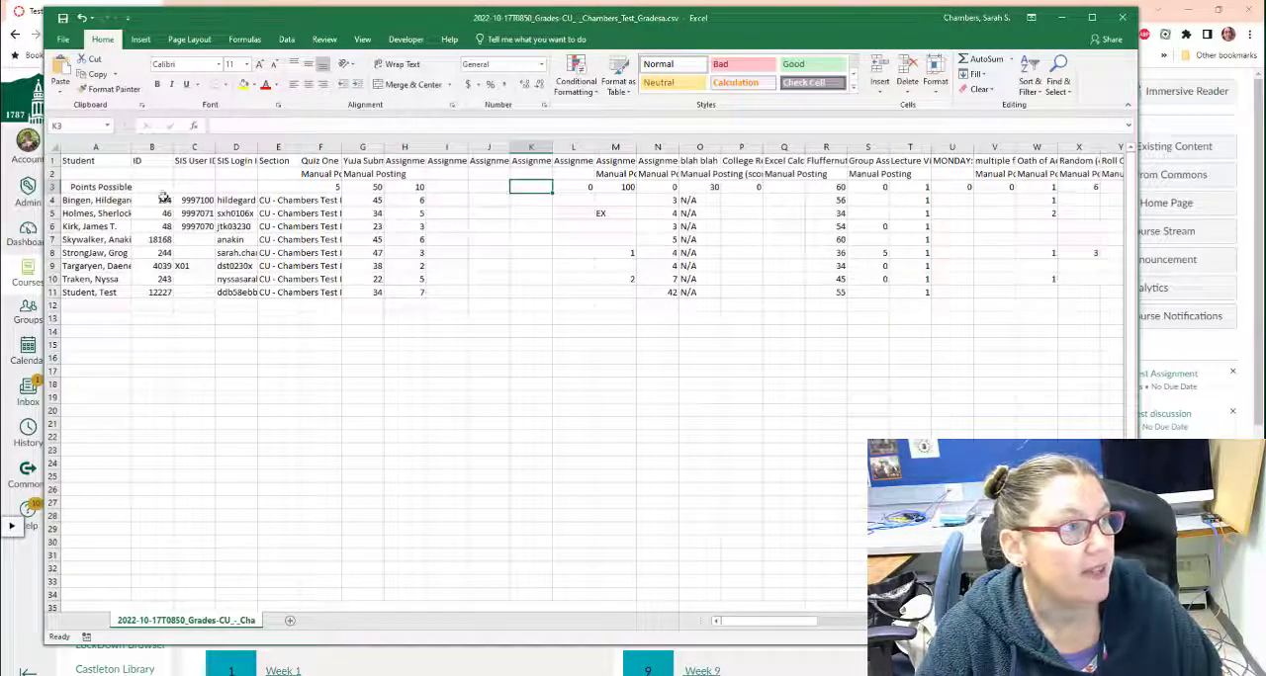
# - Set the first new assignment's points possible to 60
pyautogui.click(445, 188)
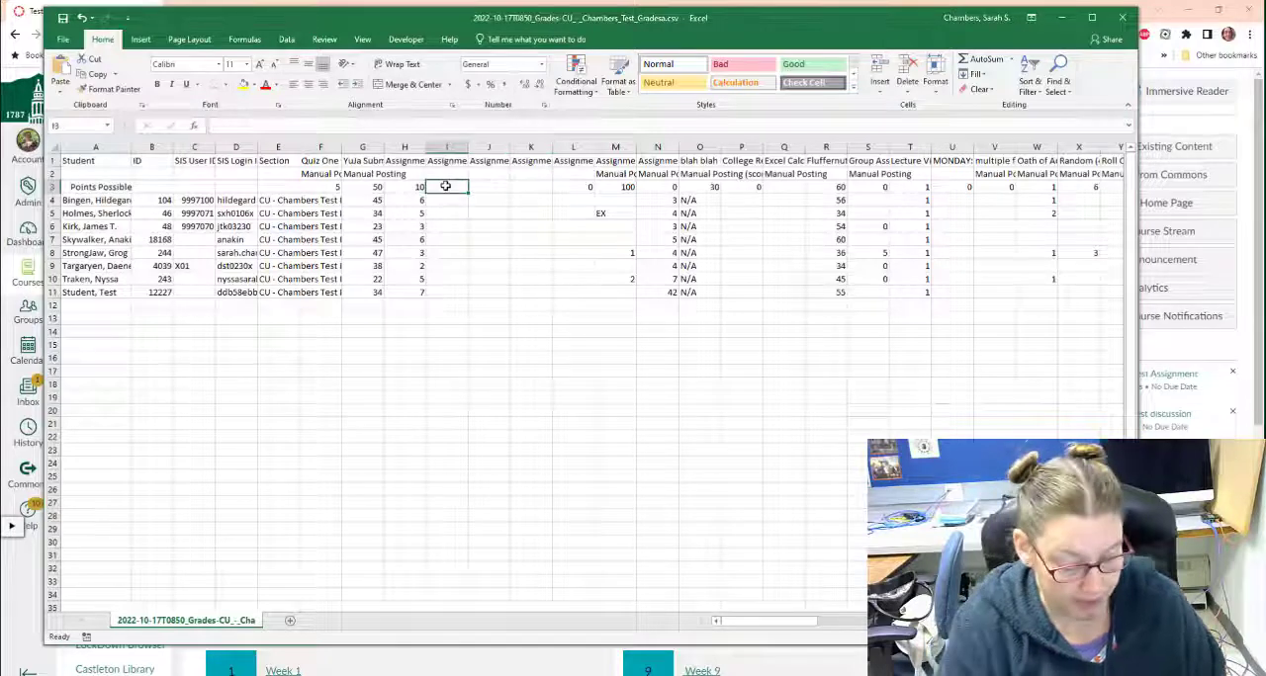
pyautogui.write('60')
pyautogui.click(530, 188)
pyautogui.write('5')
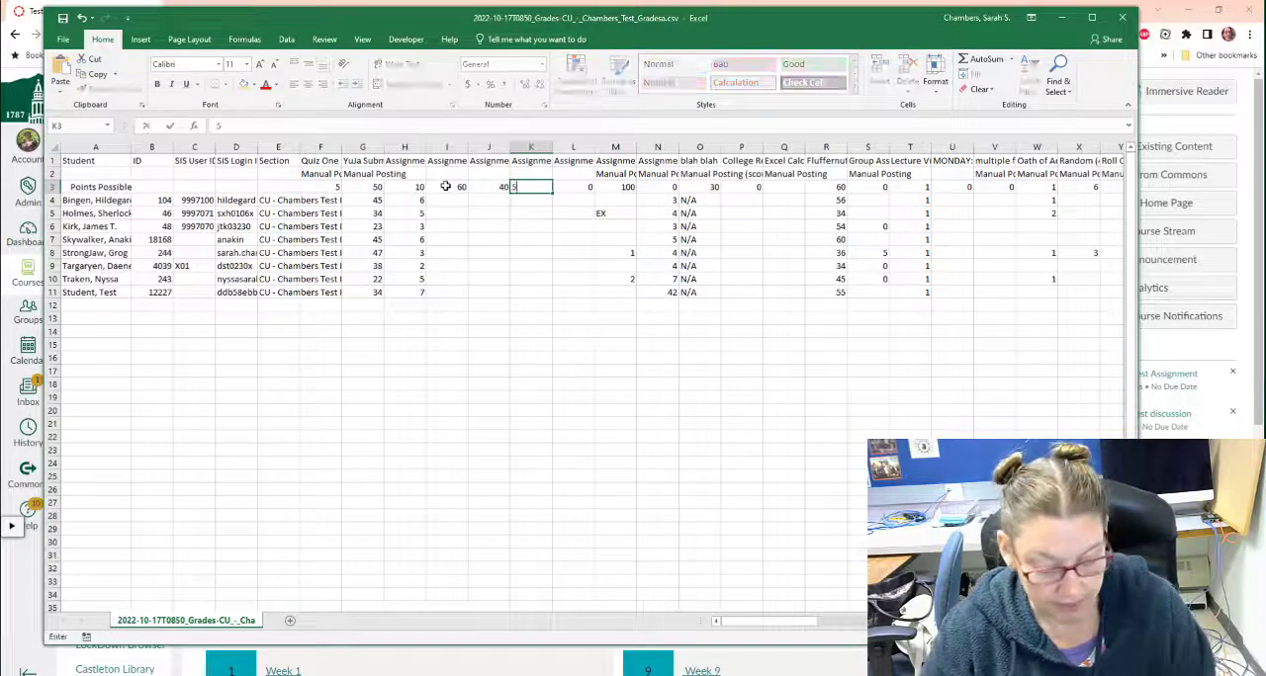
pyautogui.press('Return')
pyautogui.write('5')
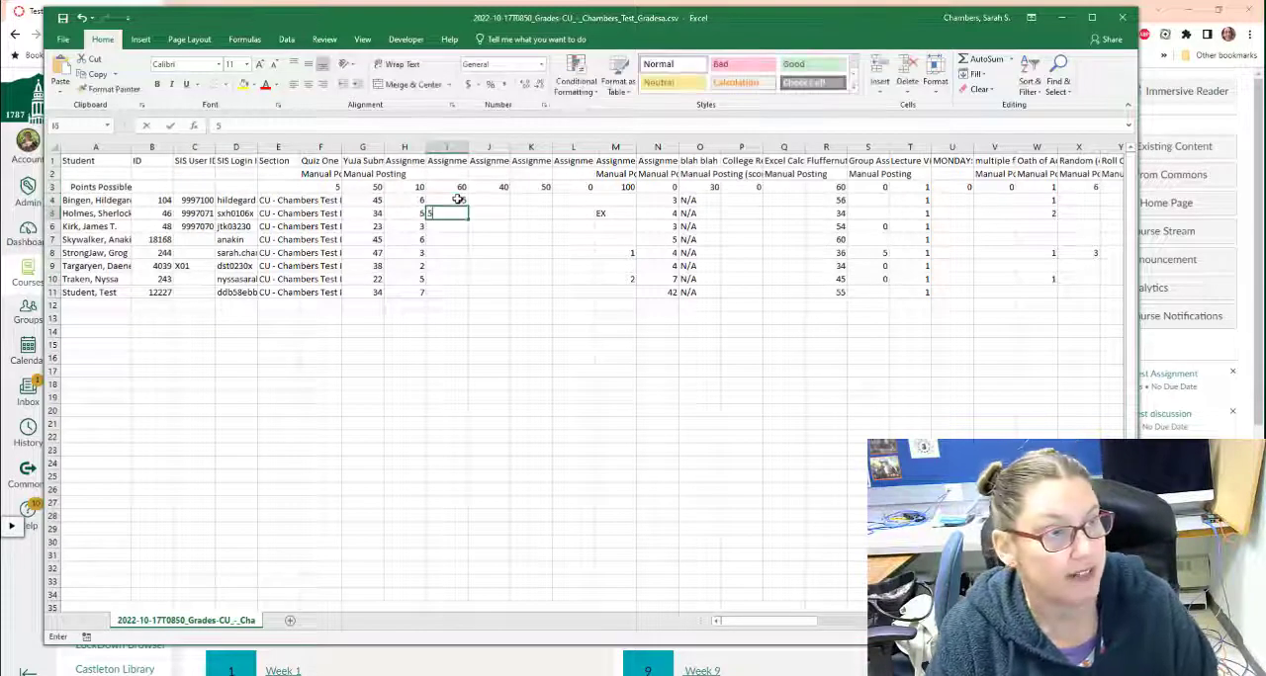
# - Enter student grades 55 and 33 down the new assignment column
pyautogui.press('Return')
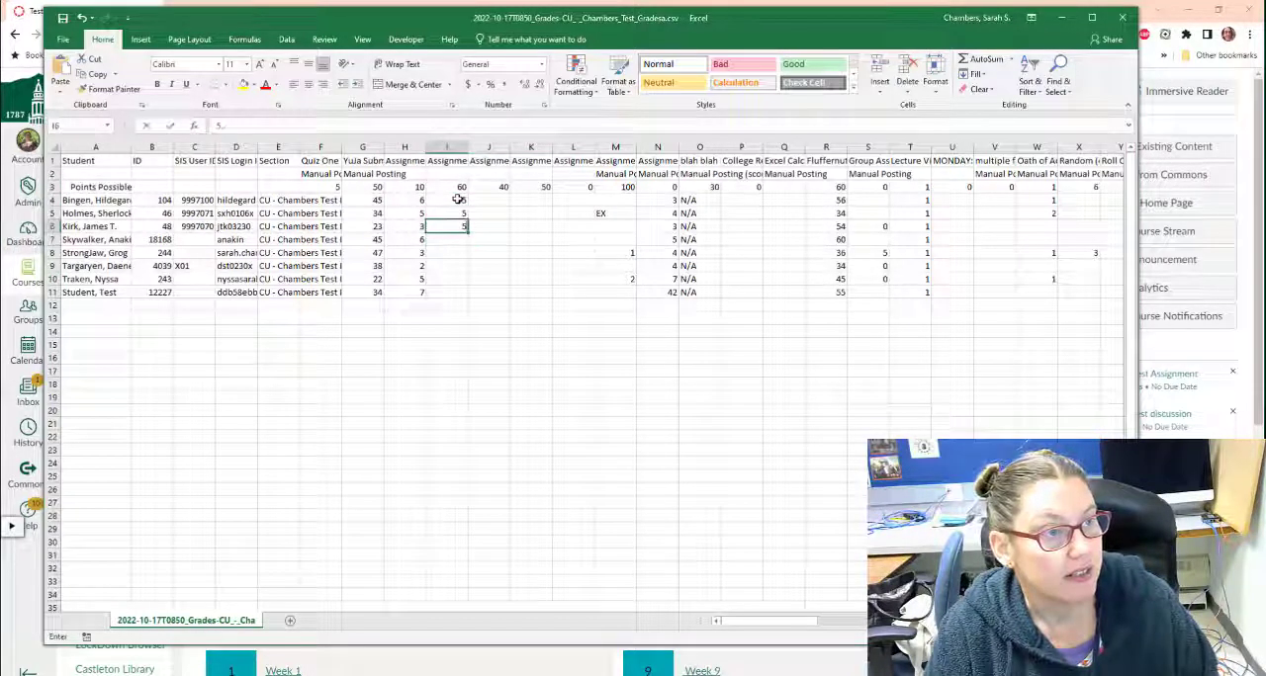
pyautogui.write('55')
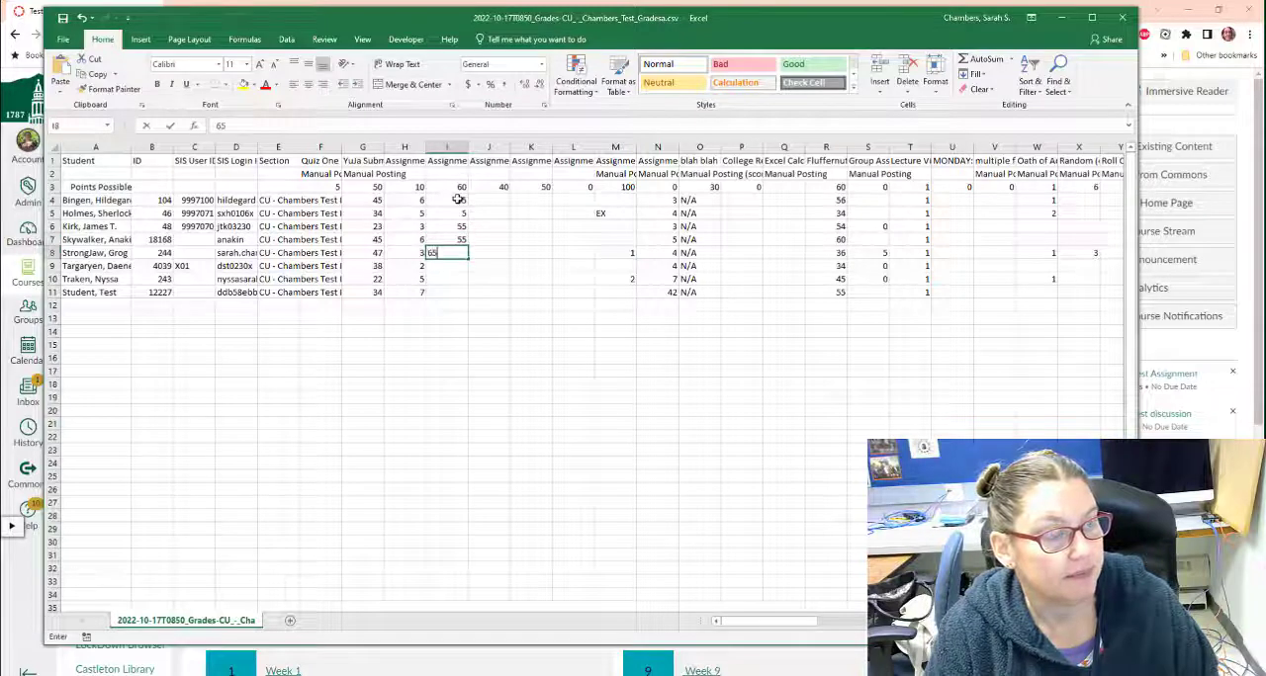
pyautogui.write('60')
pyautogui.press('Return')
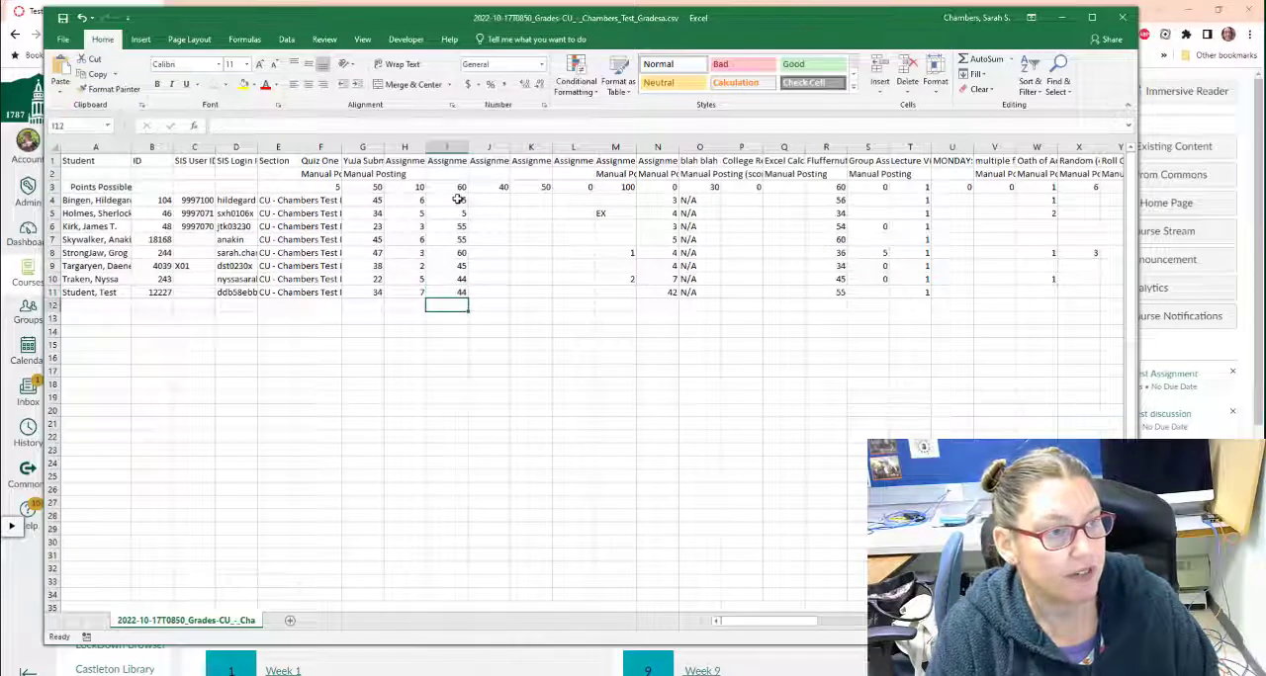
pyautogui.write('33')
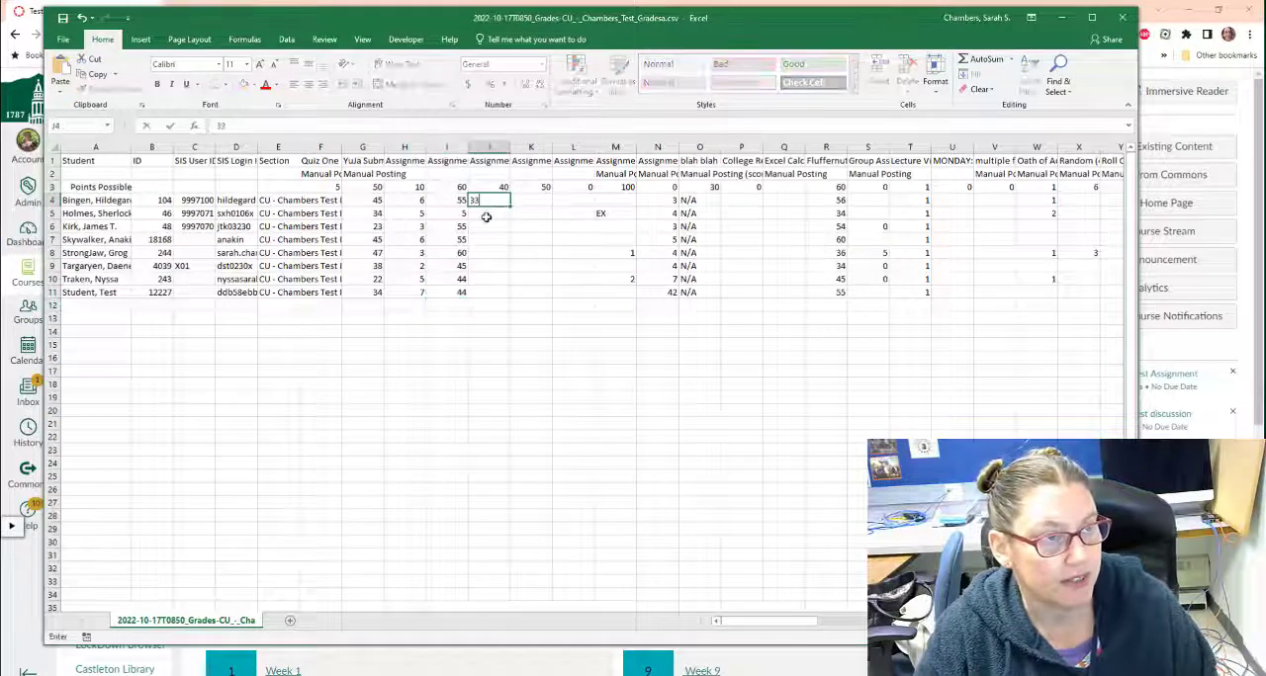
pyautogui.press('Return')
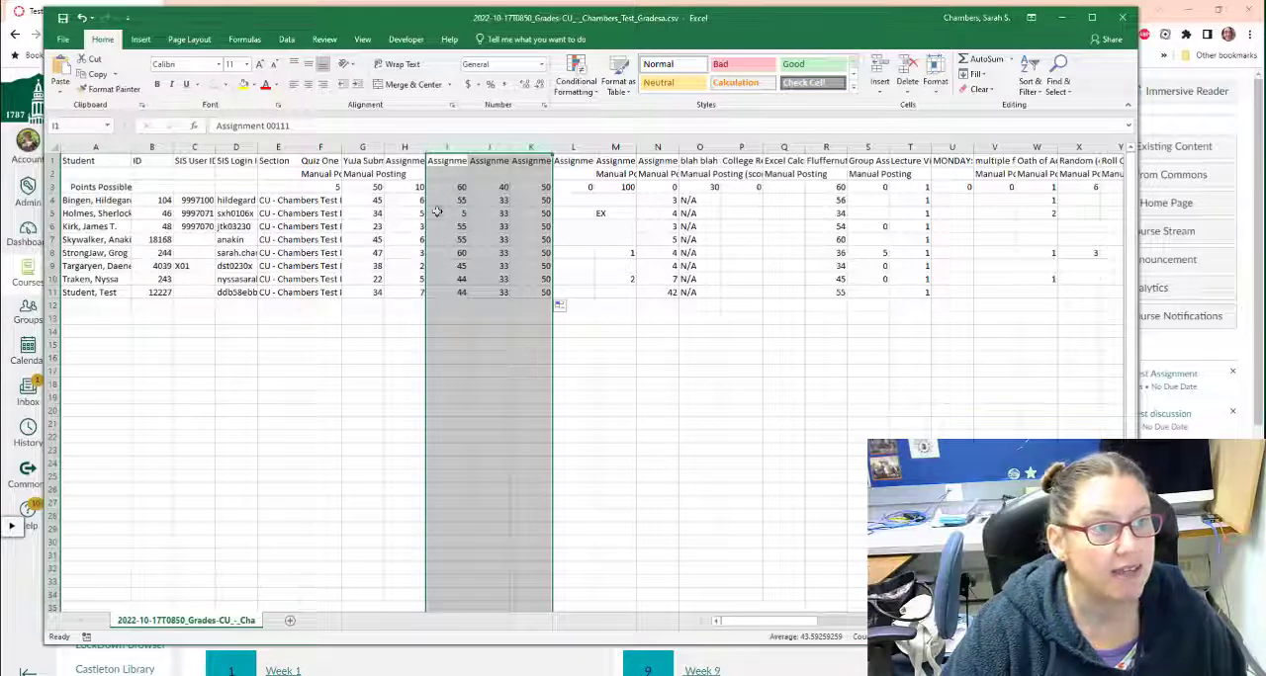
pyautogui.click(194, 423)
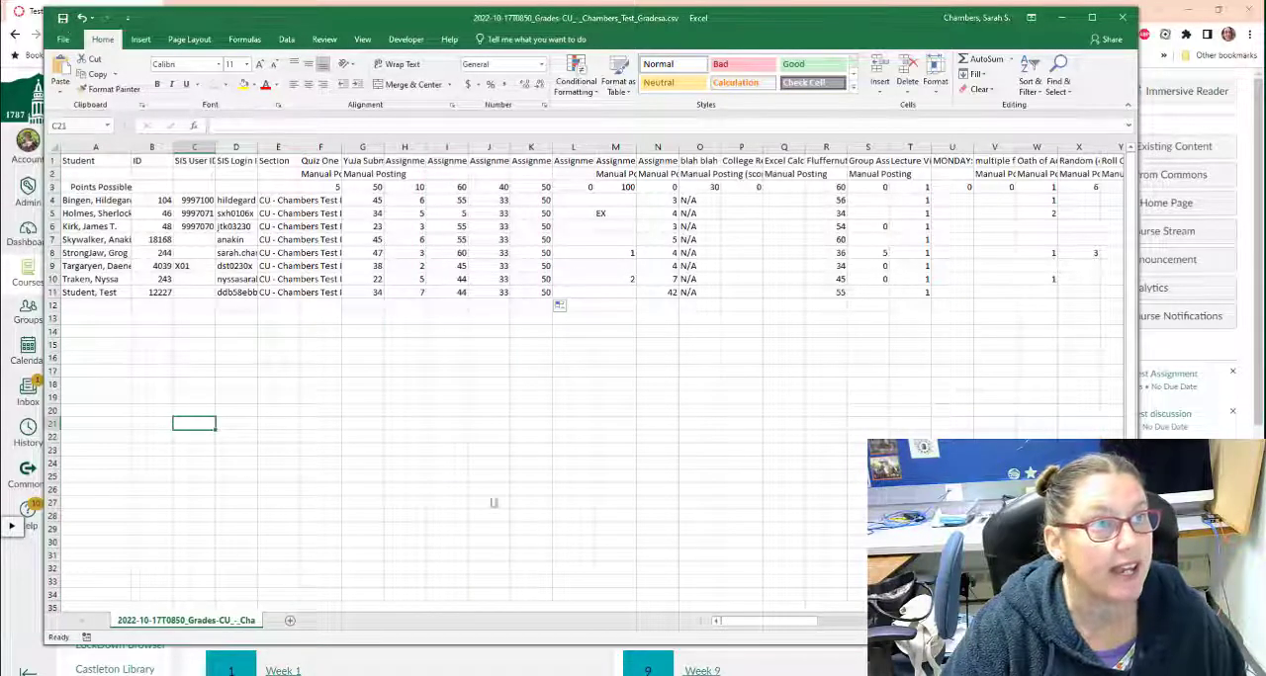
pyautogui.moveTo(419, 344)
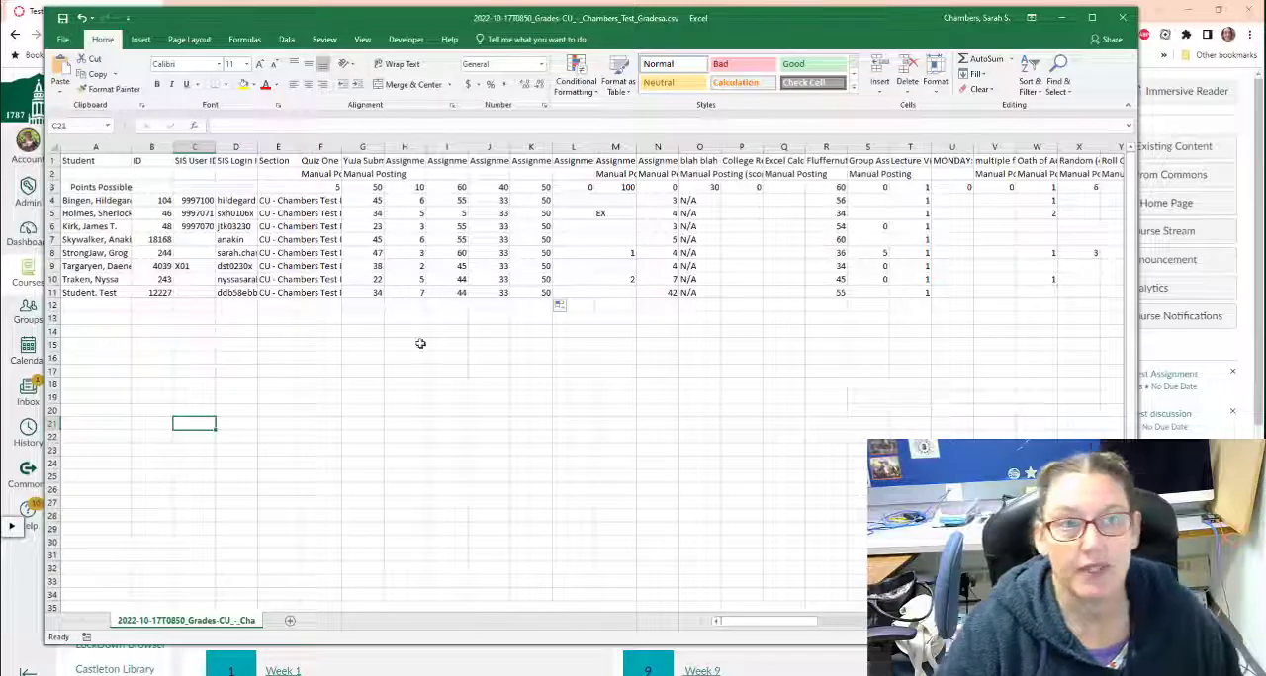